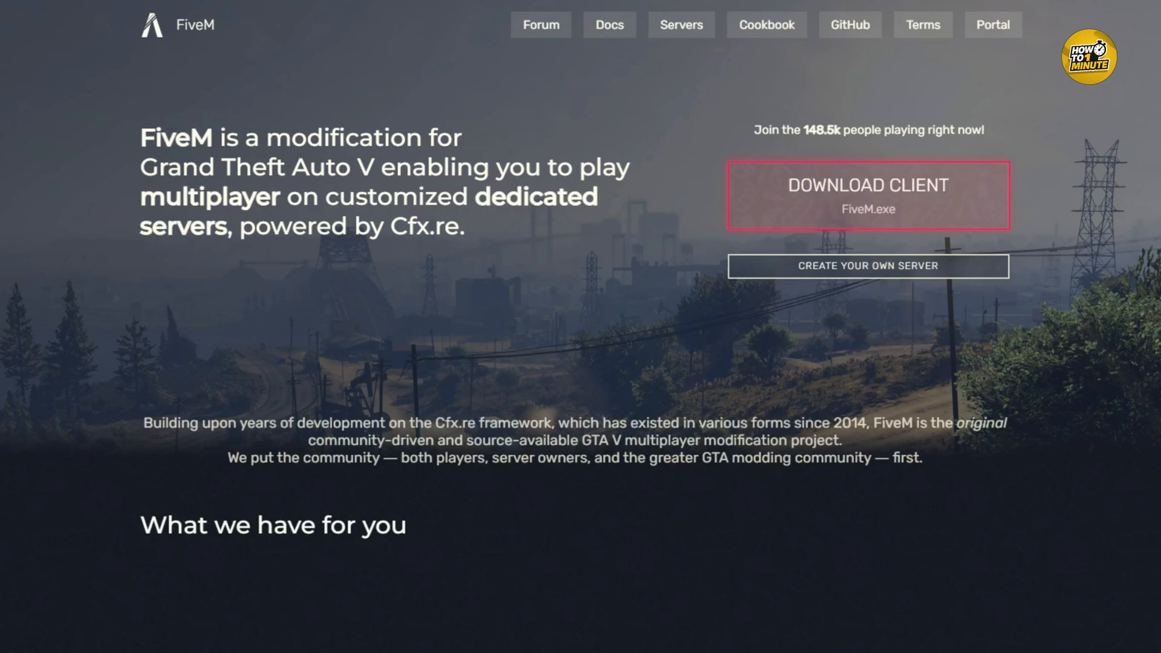
pyautogui.scroll(-3)
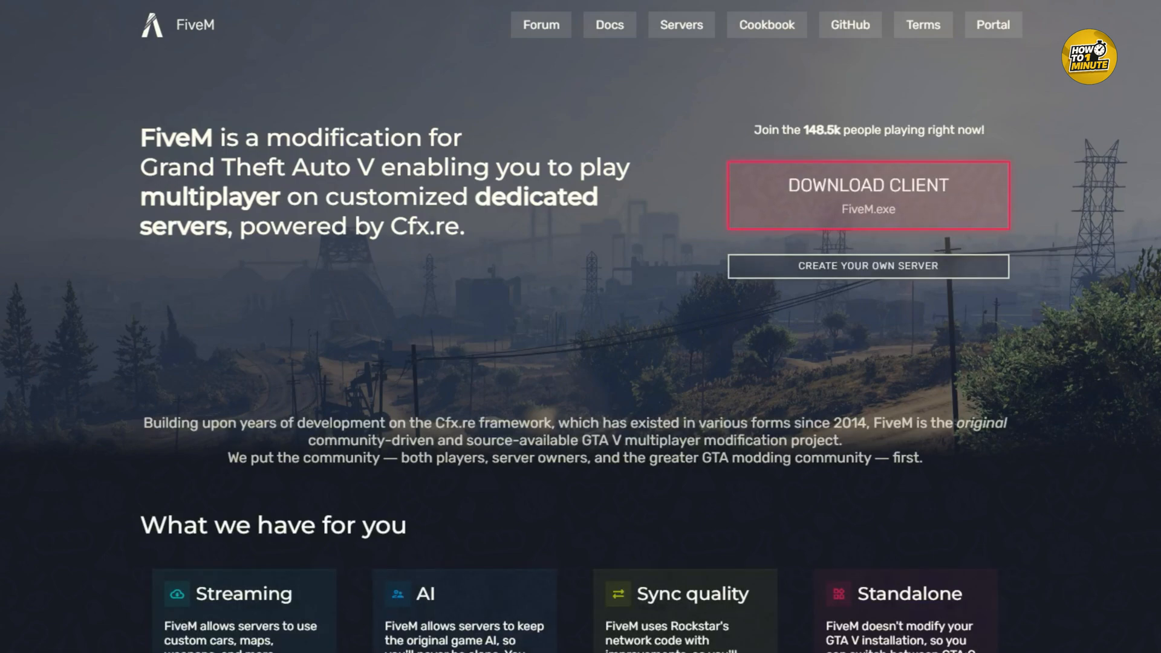